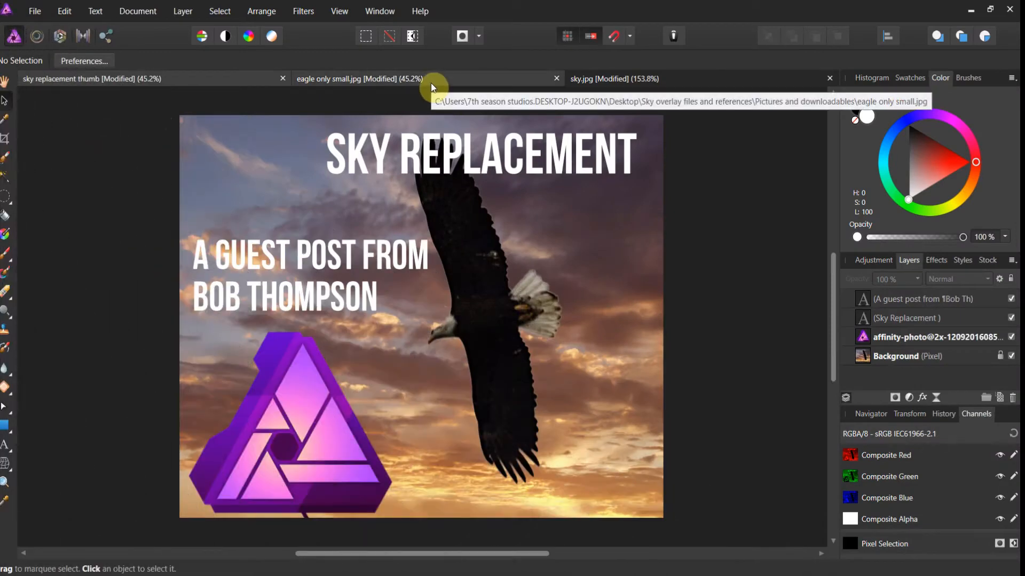
Review the eagle photo and the sunset sky photo, ending on the eagle document.
click(360, 78)
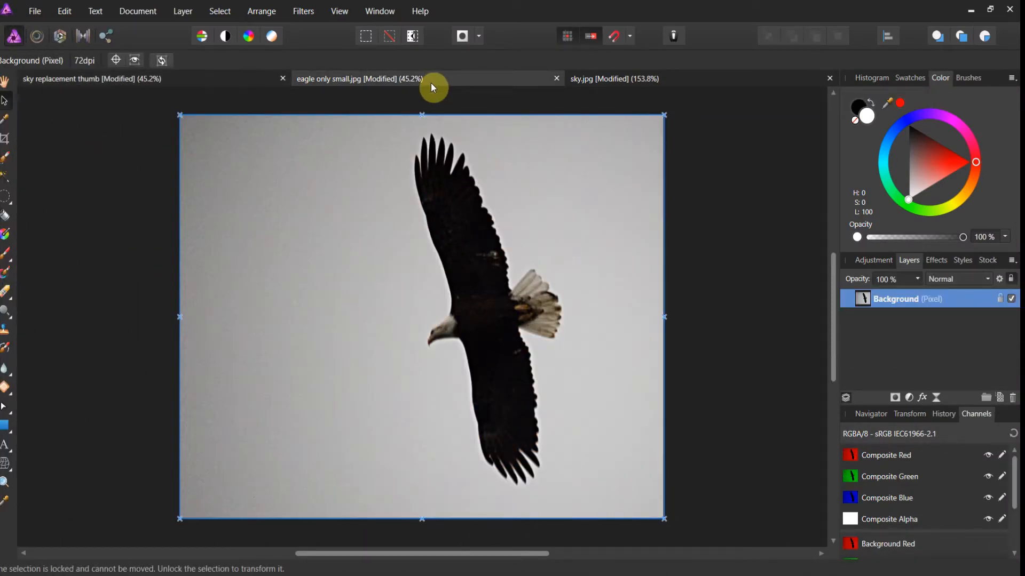
click(613, 78)
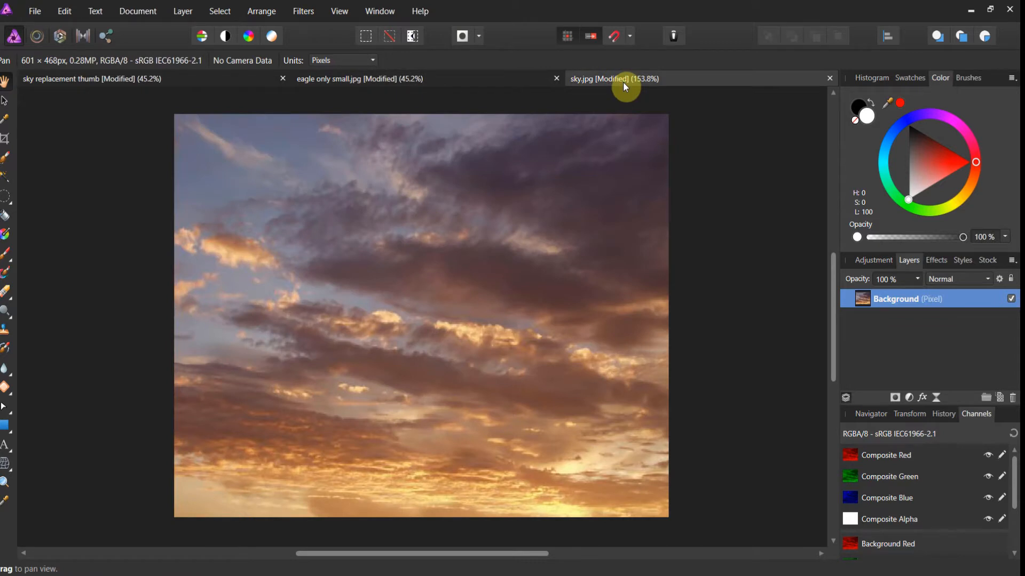
click(360, 78)
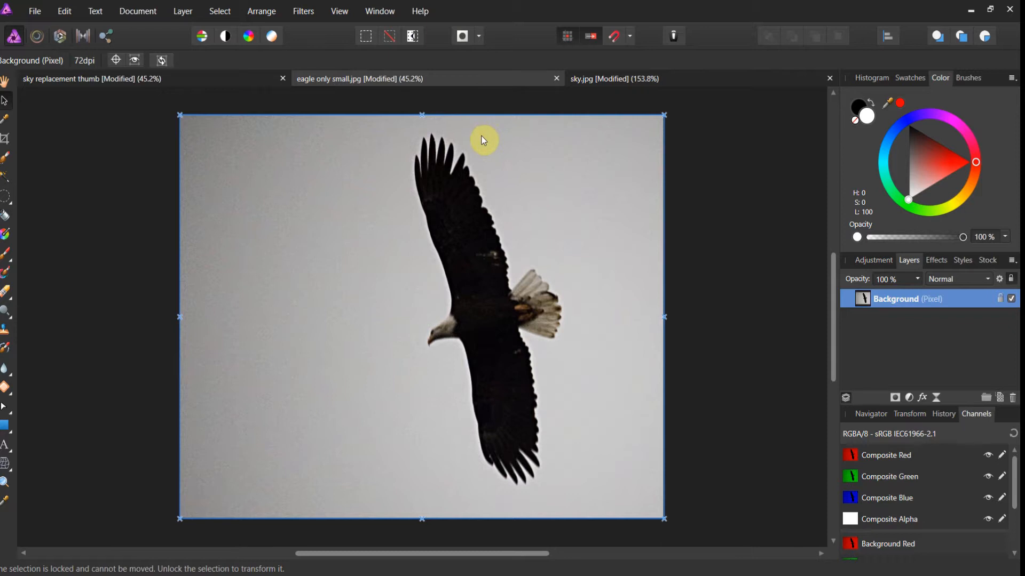
mouse_move(18, 169)
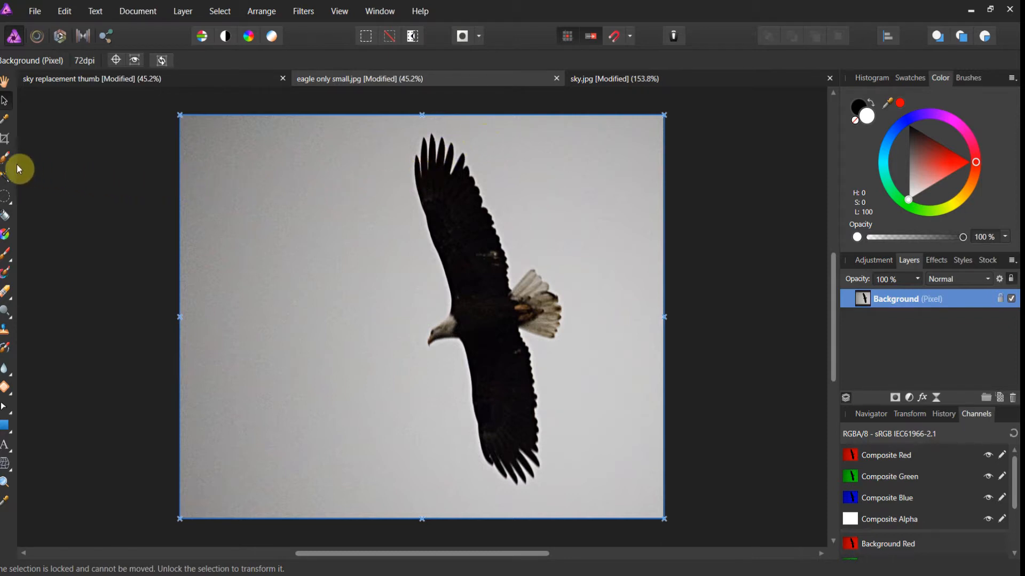
mouse_move(6, 166)
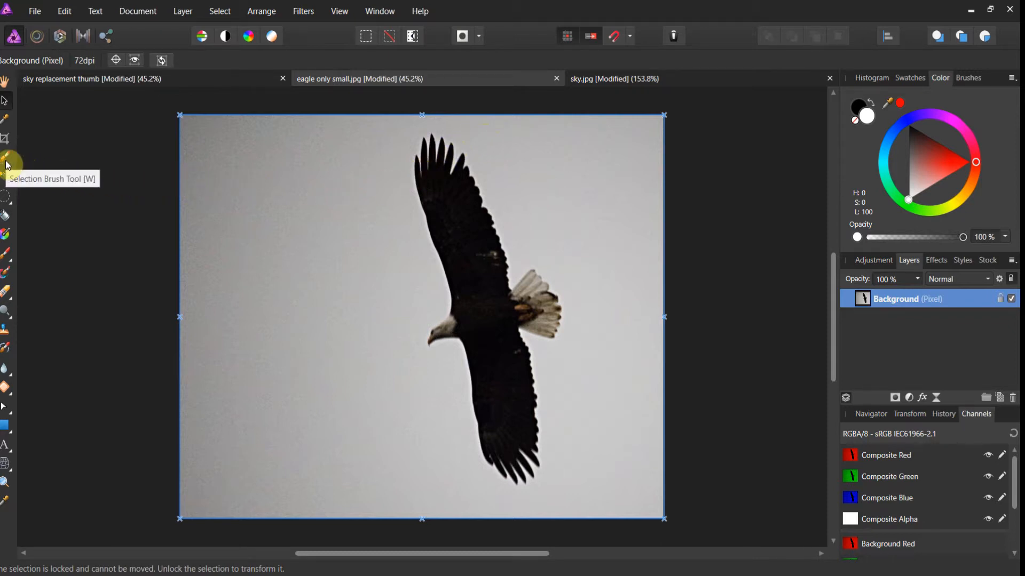
Paint-select the grey background around the eagle with the Selection Brush, leaving the bird out.
click(5, 162)
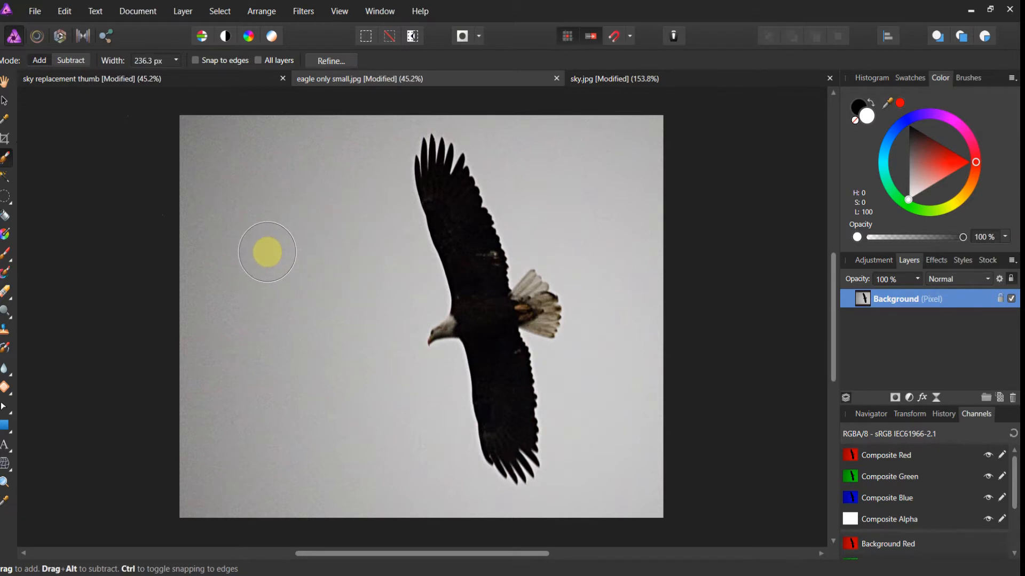
drag(267, 252, 356, 261)
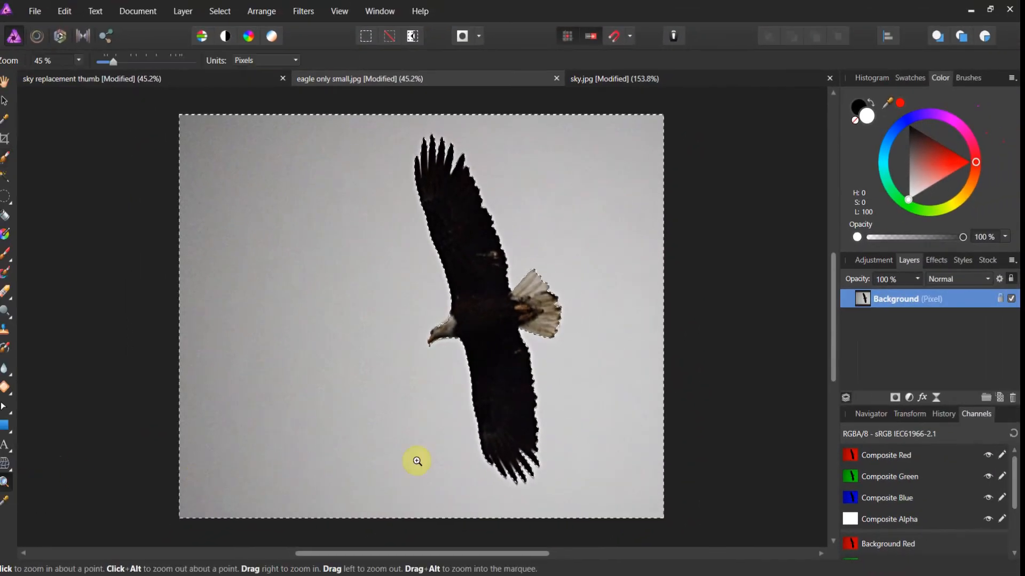
Zoom to 100% on the selection edge along the eagle's head and upper wing.
click(416, 463)
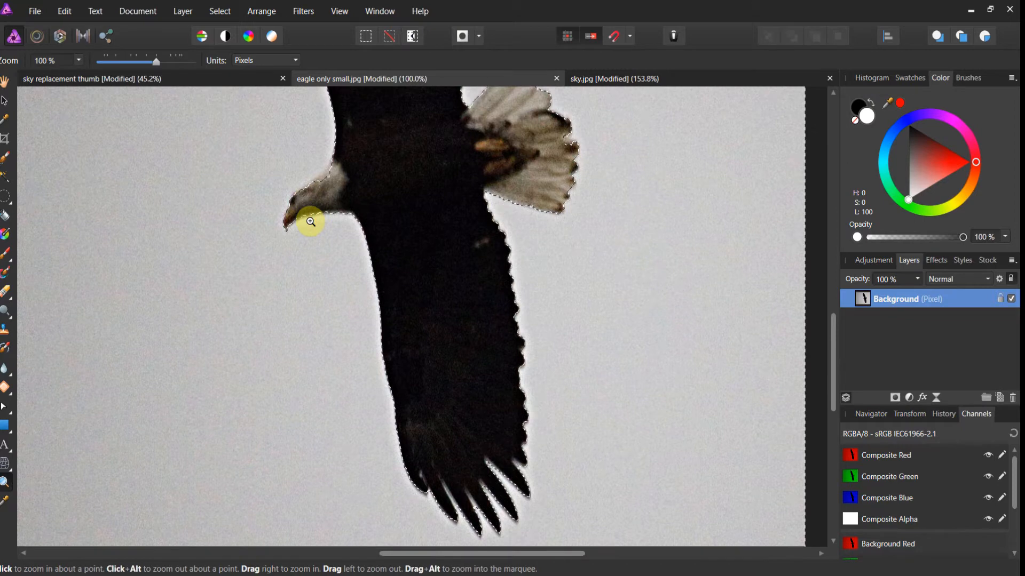
mouse_move(329, 214)
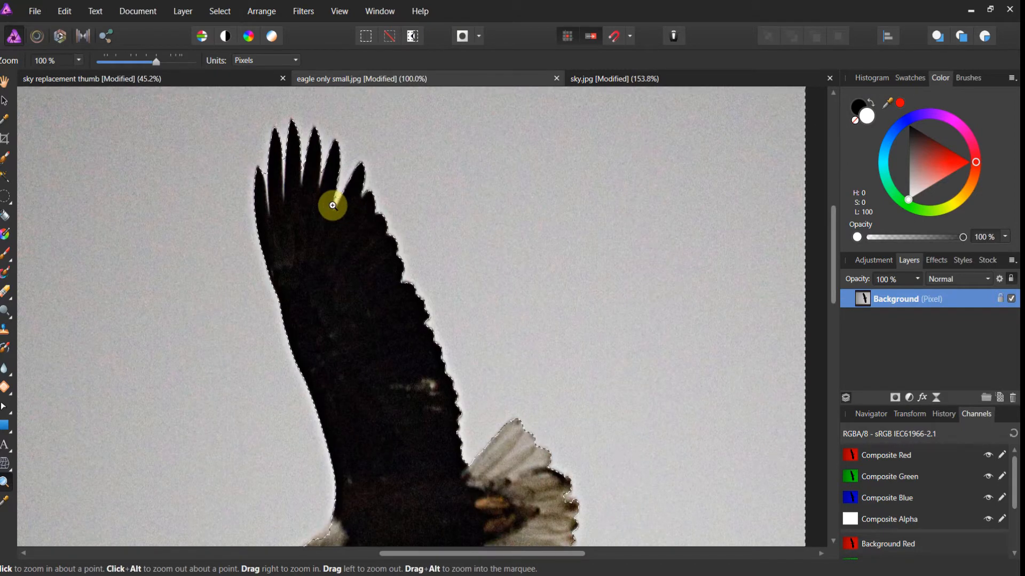
mouse_move(319, 218)
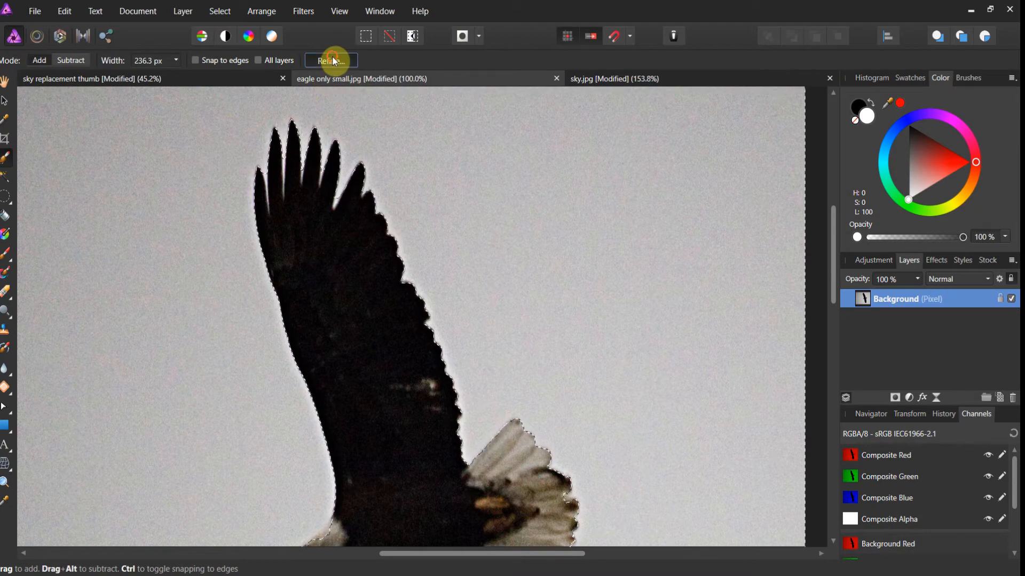
Refine the selection with matted edges, brushing the matte along the eagle's outline.
click(331, 59)
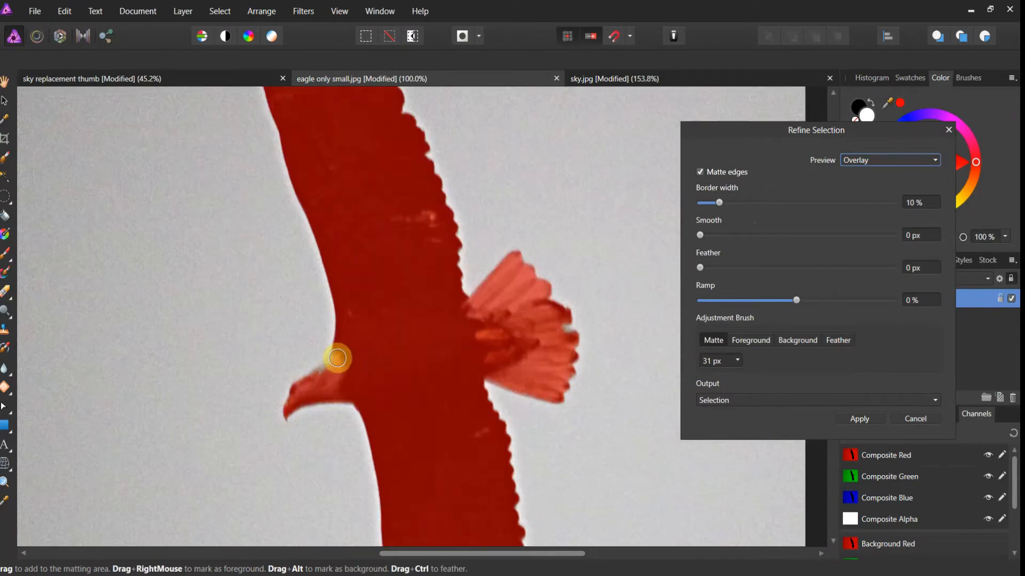
drag(338, 357, 465, 469)
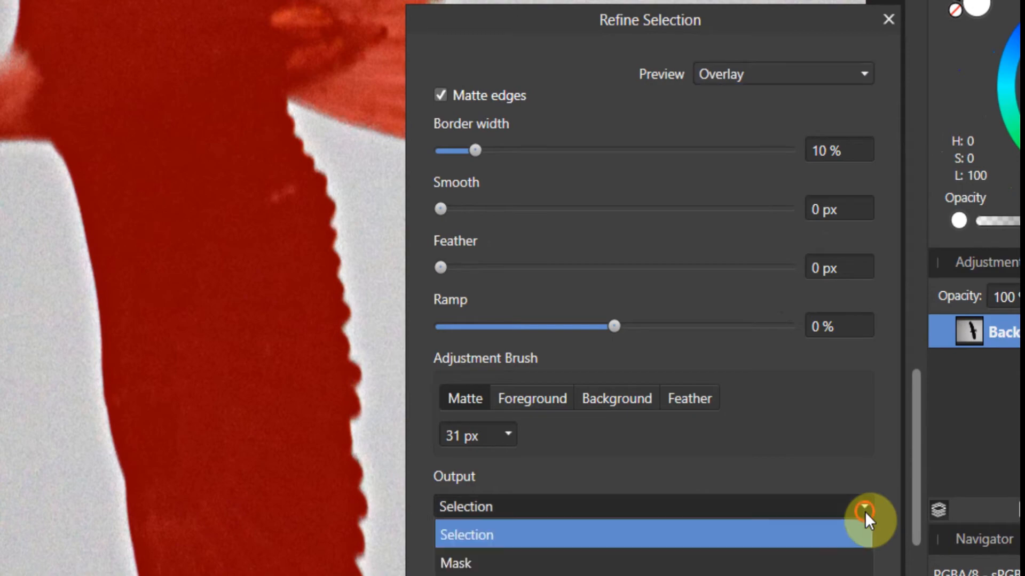
Output the refined selection as a Mask and apply it, leaving an eagle-shaped hole.
click(456, 564)
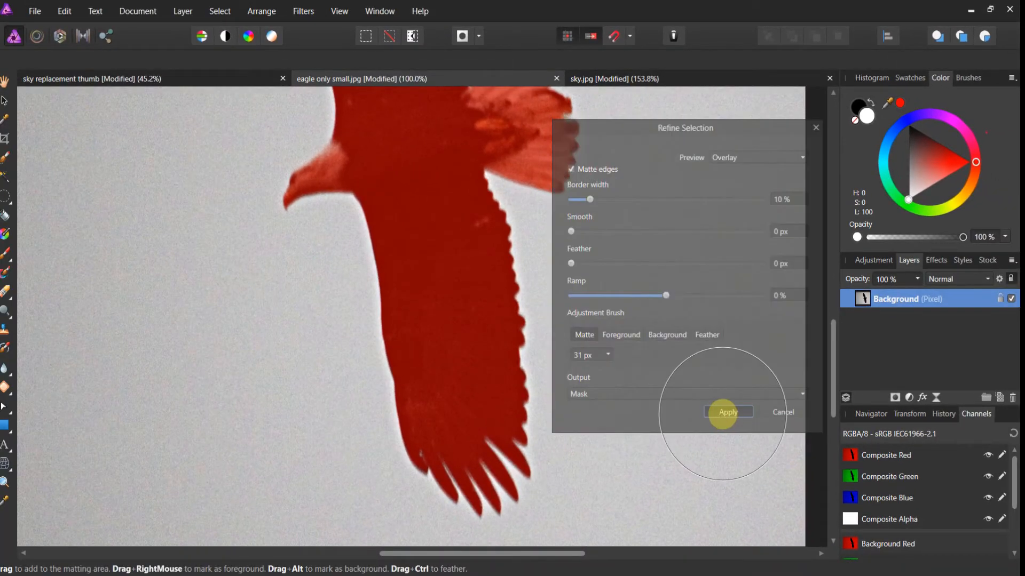
click(728, 411)
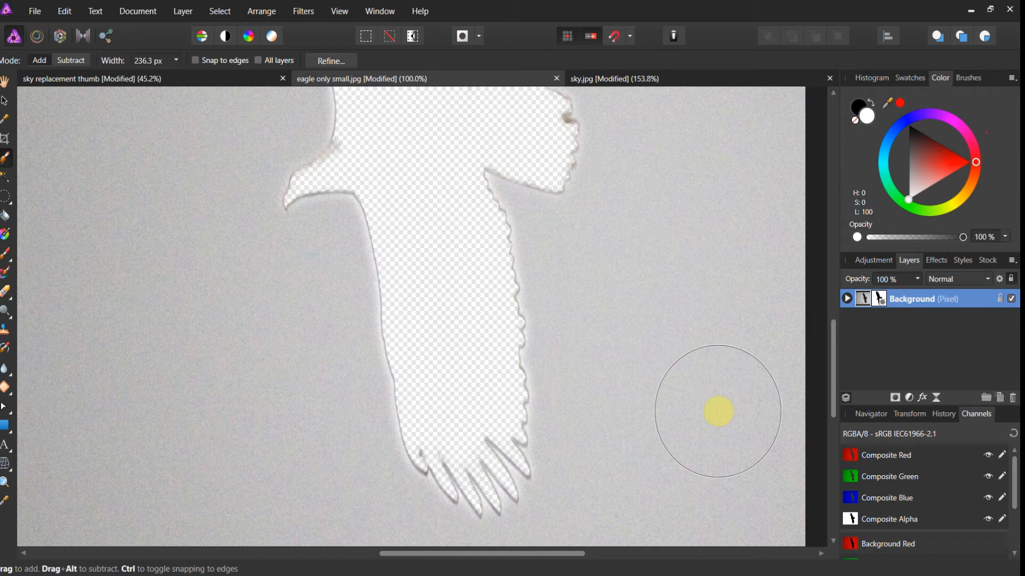
mouse_move(648, 437)
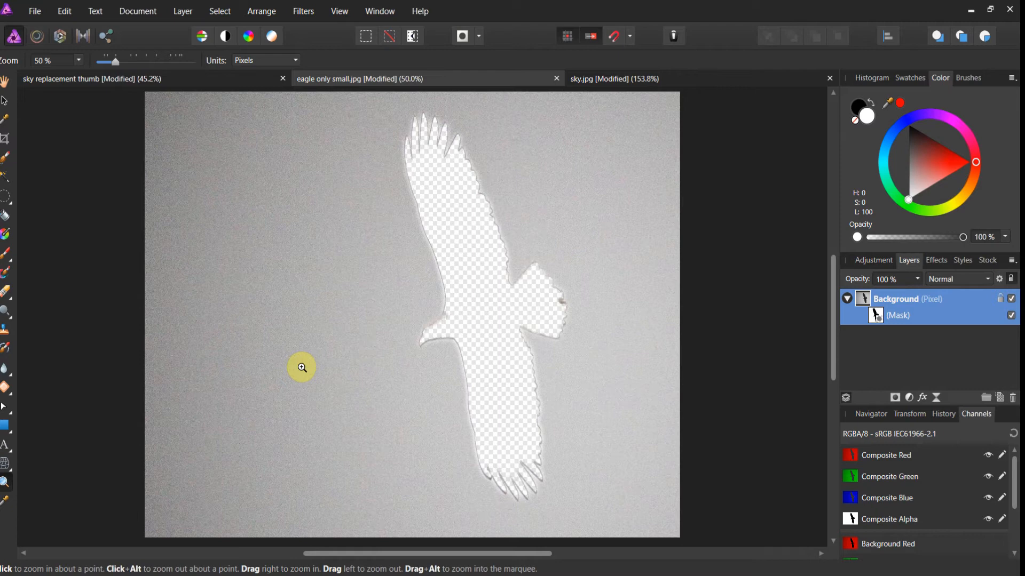
mouse_move(595, 78)
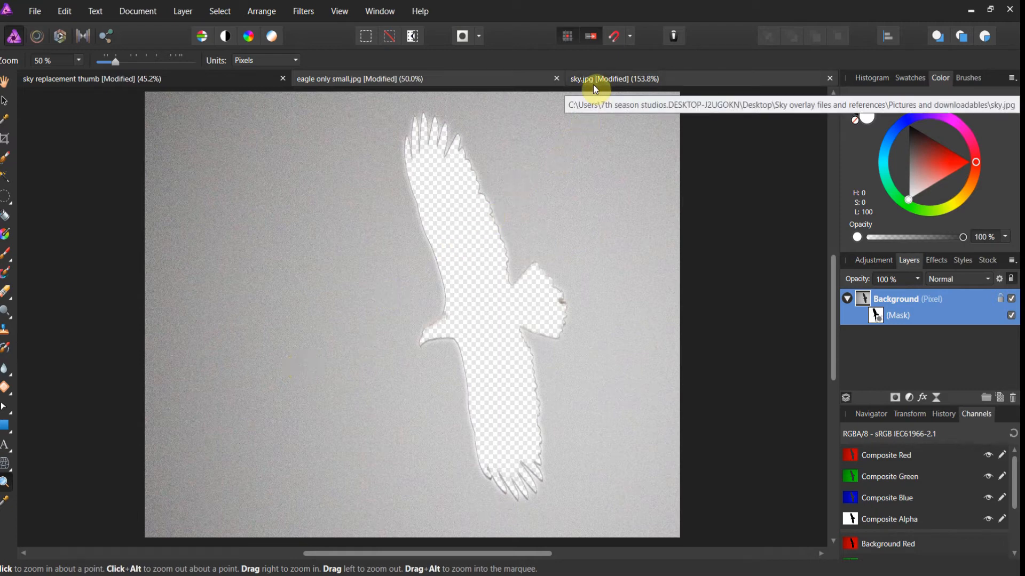
Select all of the sunset sky image and cut it to the clipboard.
click(613, 78)
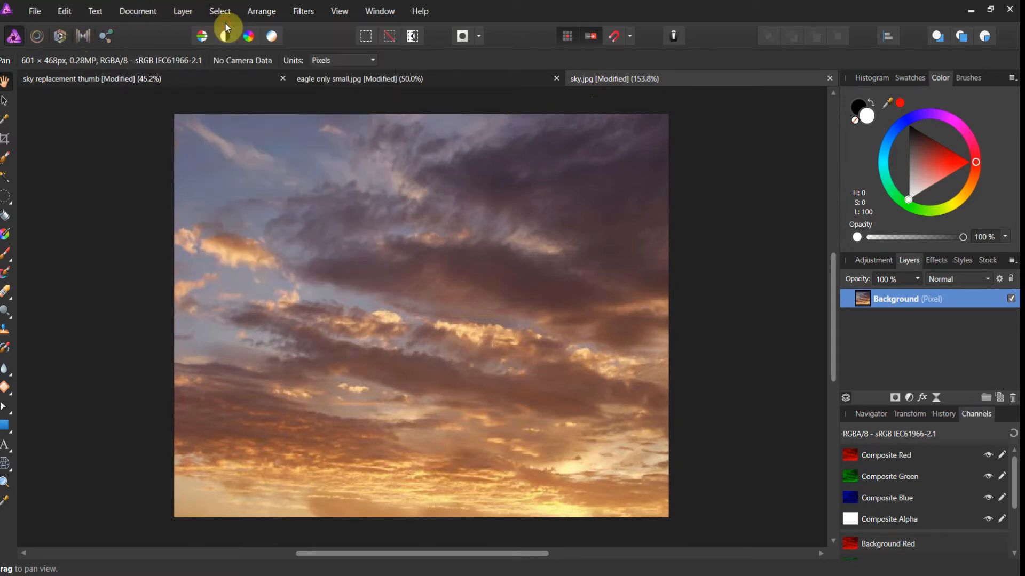
click(219, 11)
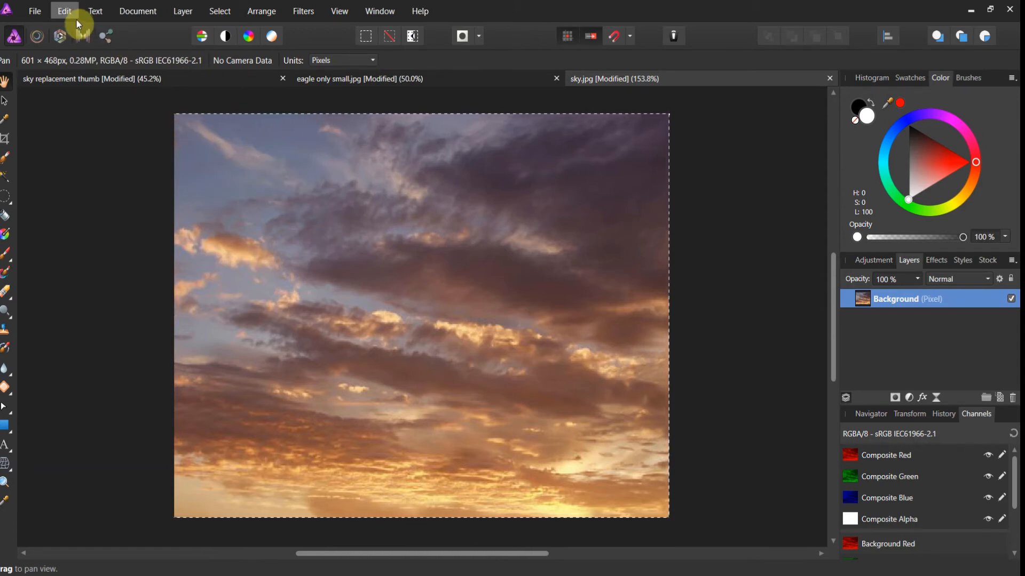
click(64, 11)
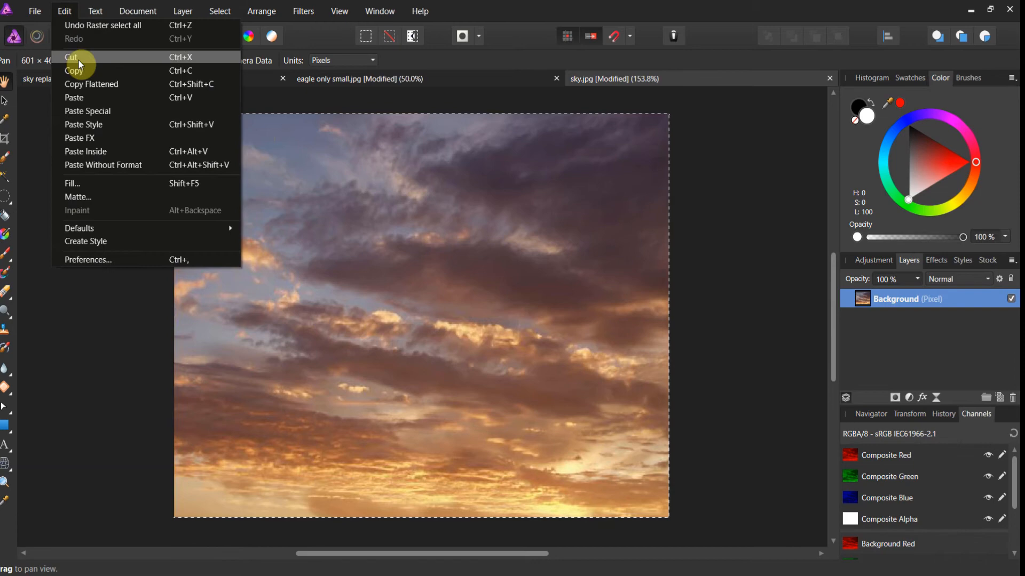
click(71, 57)
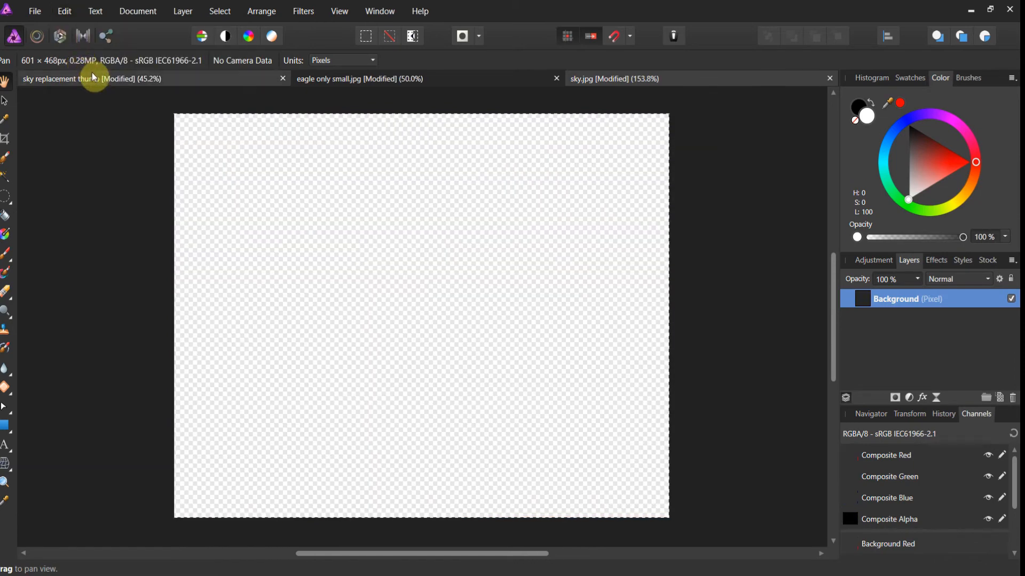
Paste the sunset sky as a new layer above the eagle and stretch it to fill the canvas.
click(360, 78)
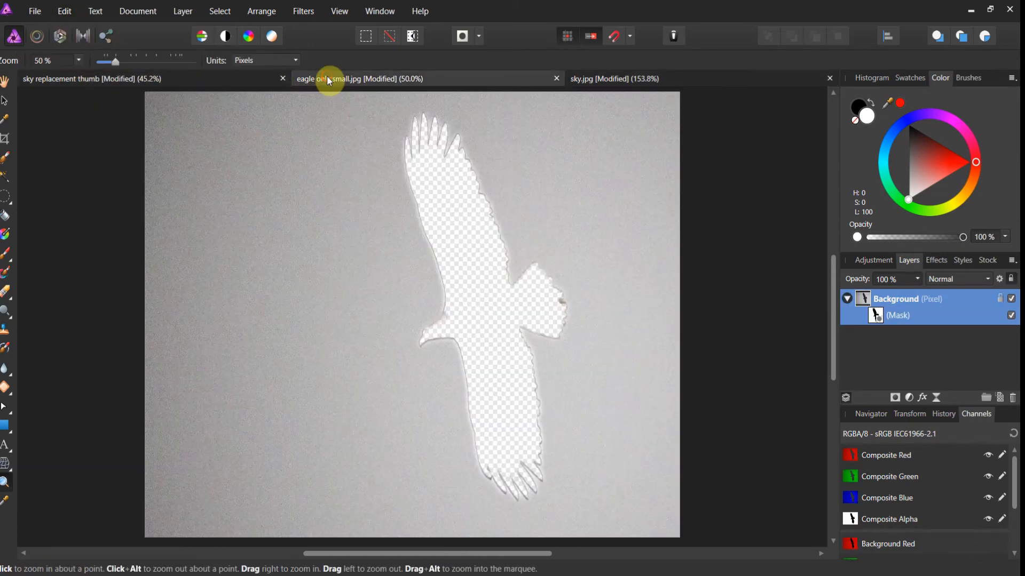
mouse_move(317, 102)
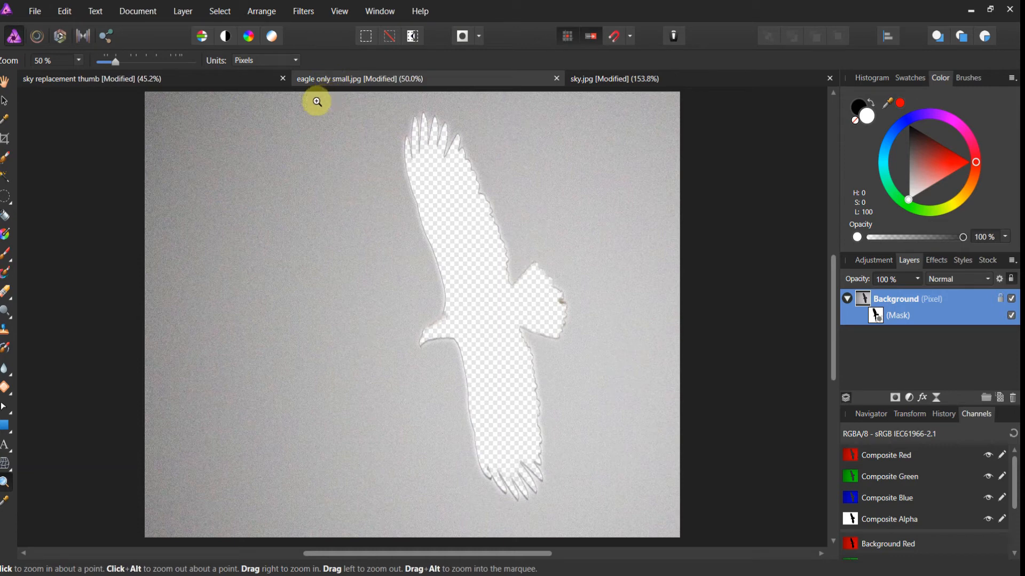
click(64, 11)
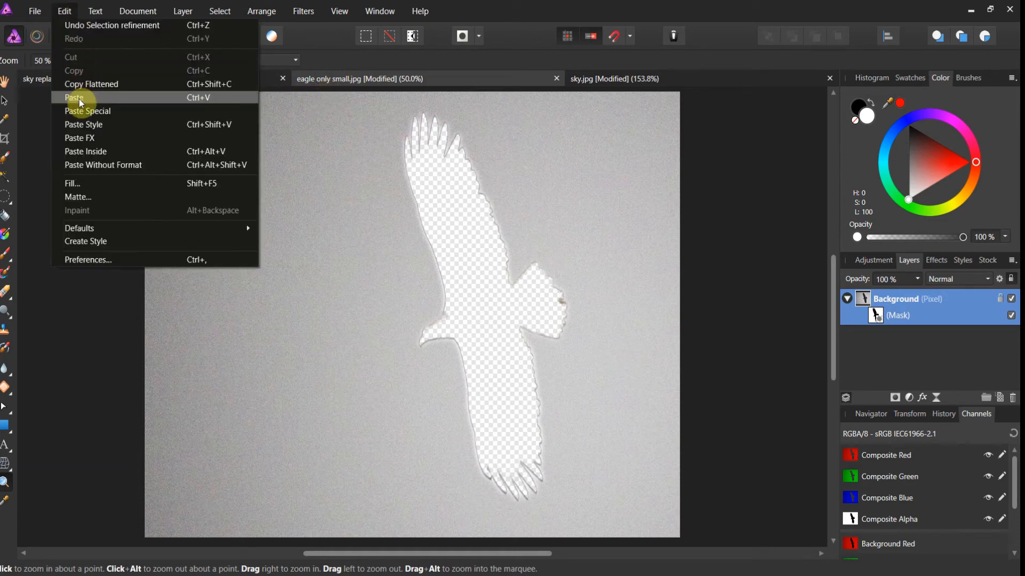
click(75, 98)
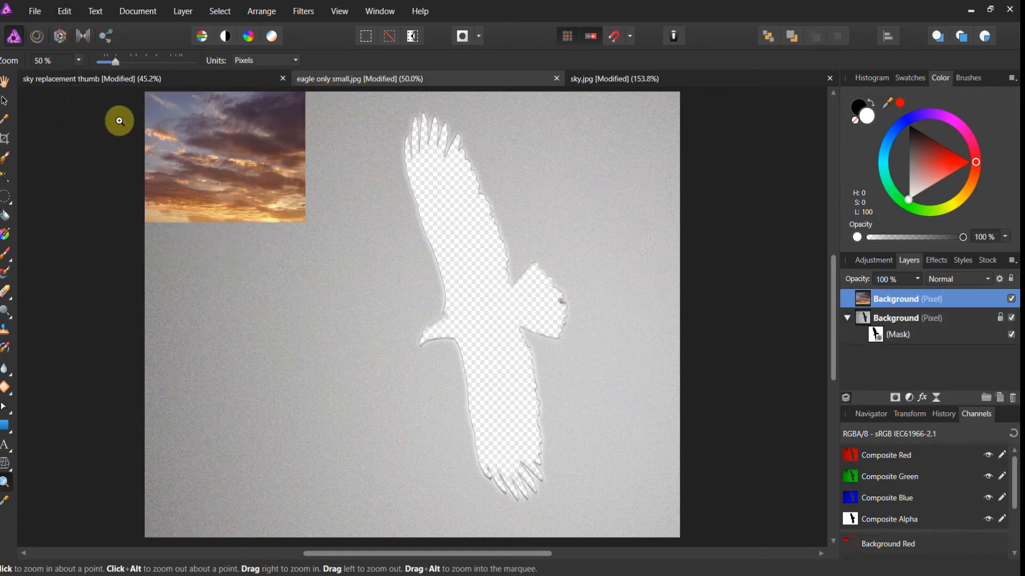
mouse_move(7, 110)
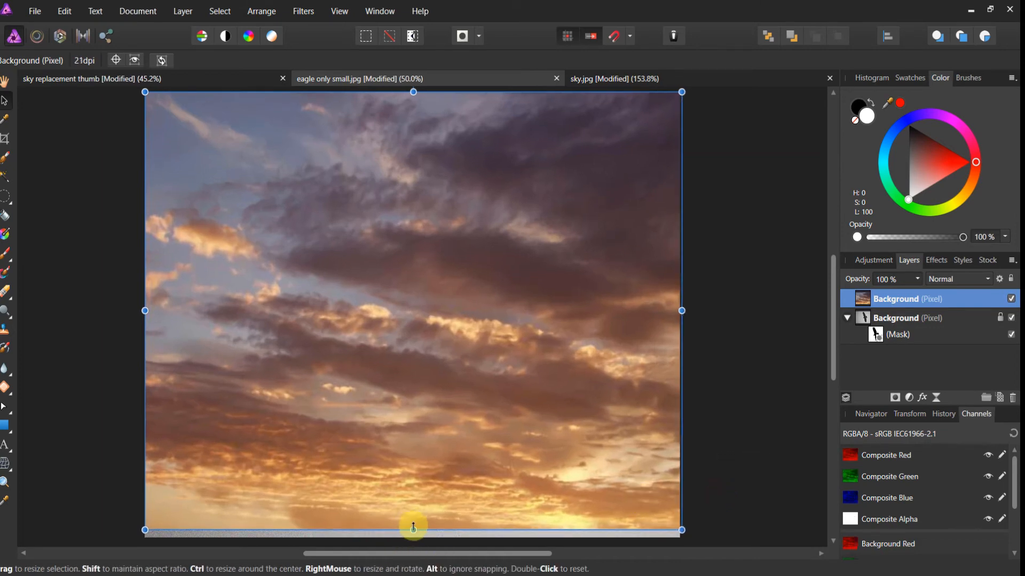
drag(412, 529, 416, 478)
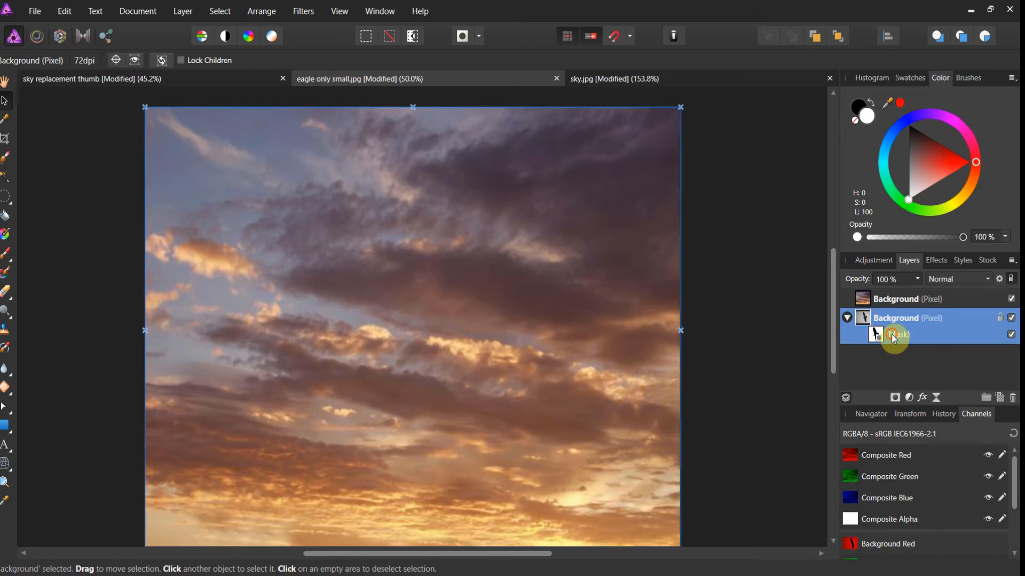
Move the eagle mask from the Background layer onto the sky layer and reveal it there.
click(875, 334)
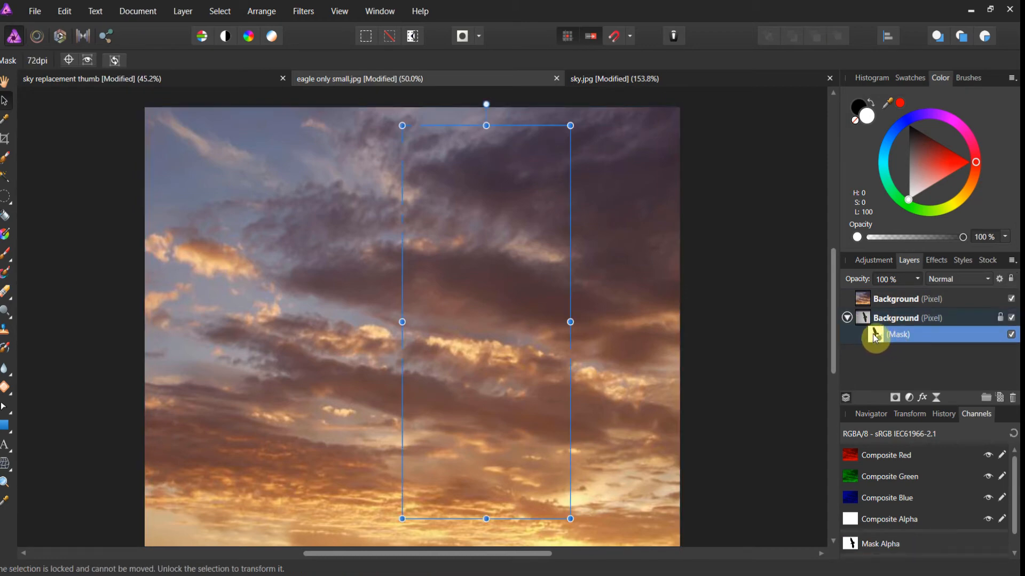
double_click(898, 334)
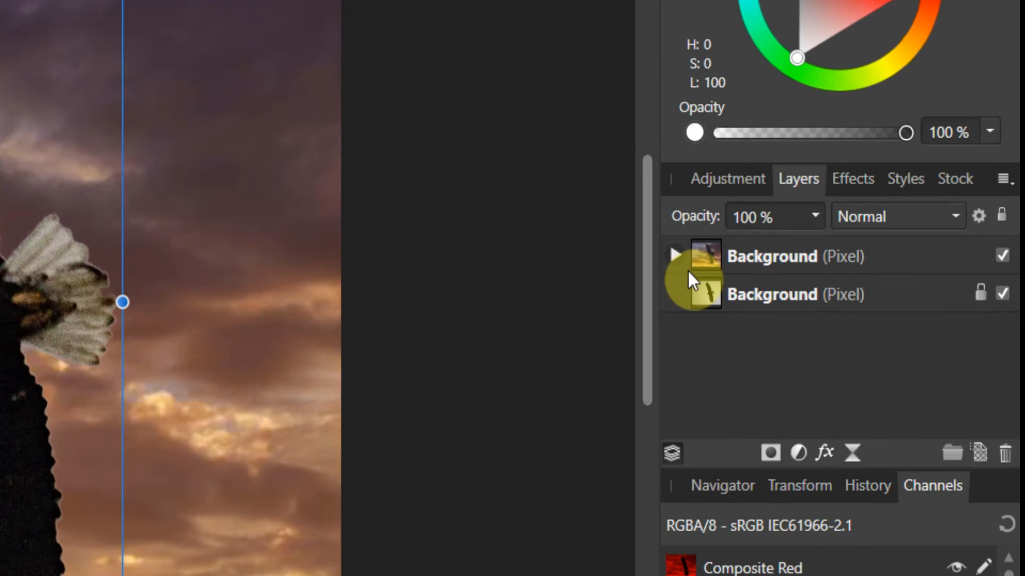
click(770, 256)
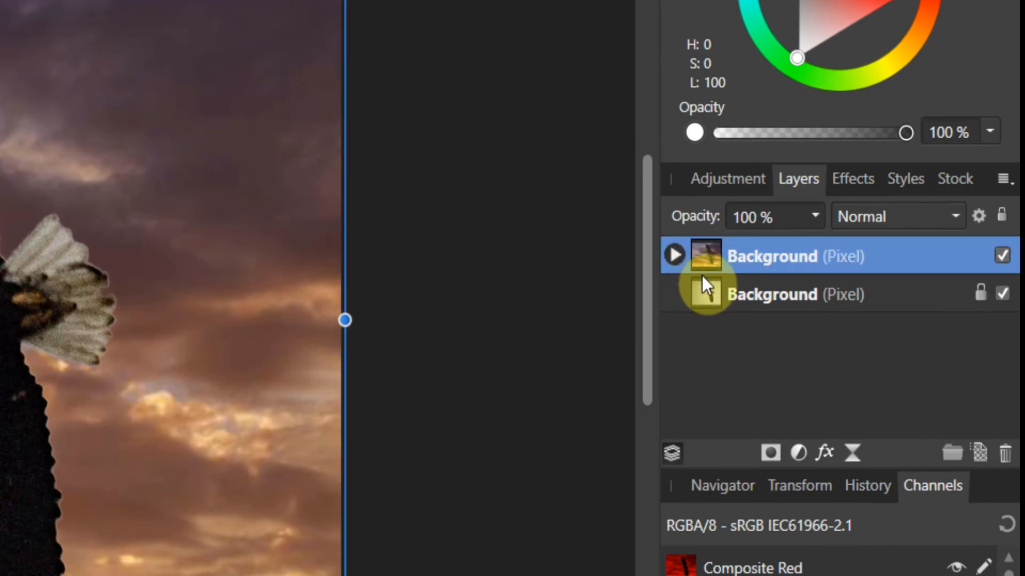
click(673, 255)
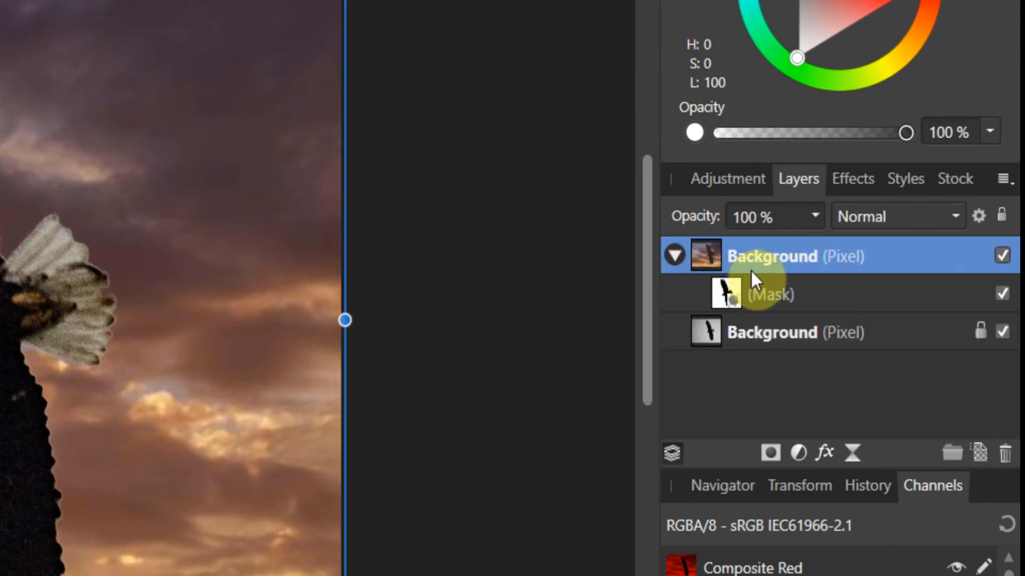
mouse_move(758, 343)
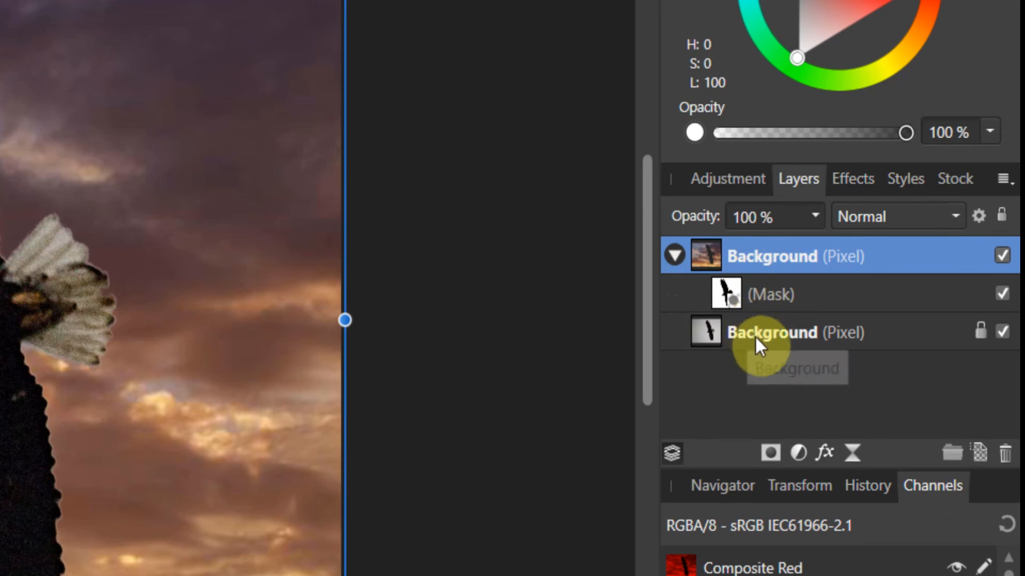